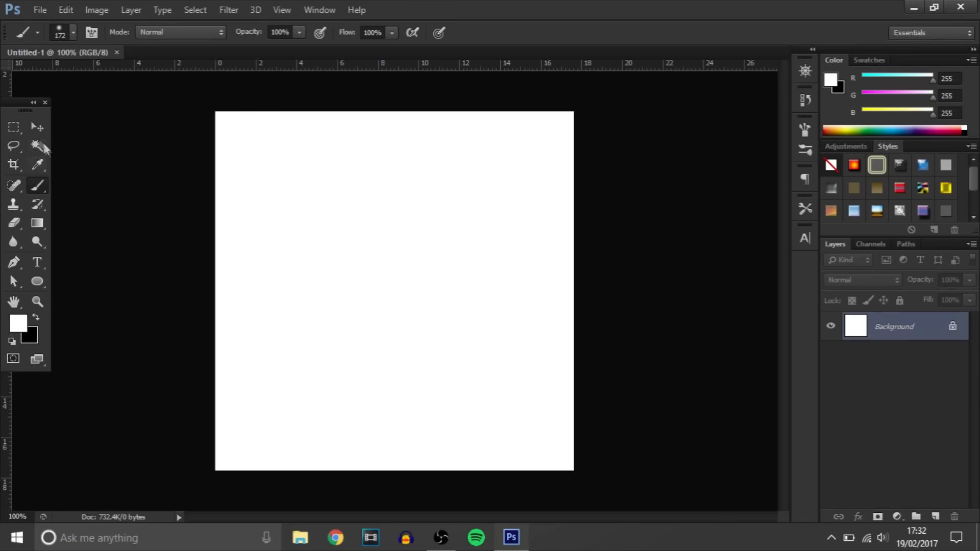
# Switch from the Move tool to the Horizontal Type tool
pyautogui.click(36, 127)
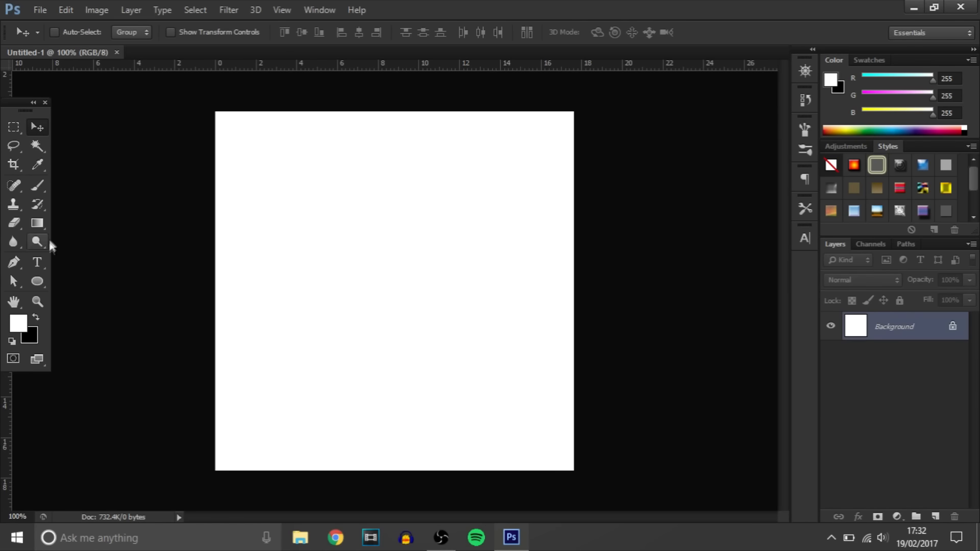
pyautogui.moveTo(45, 263)
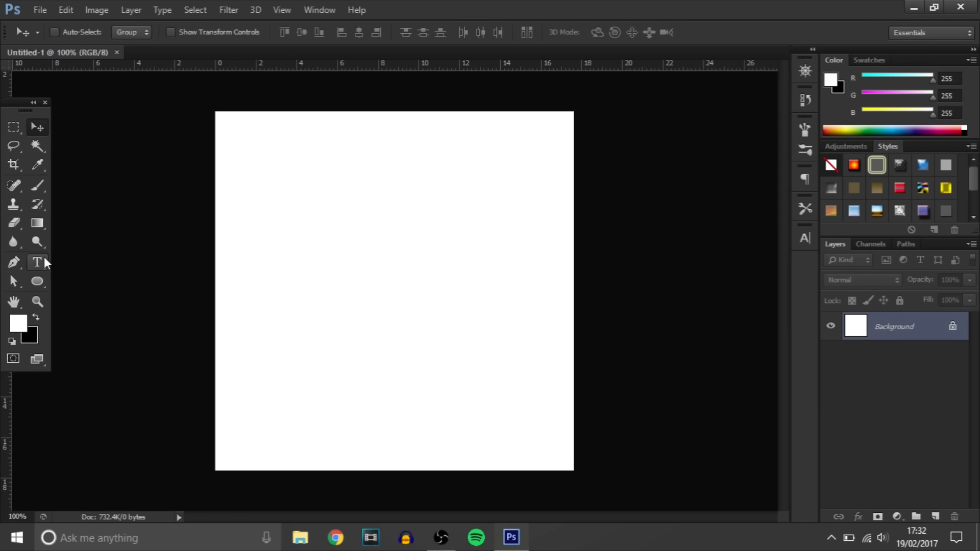
pyautogui.click(36, 263)
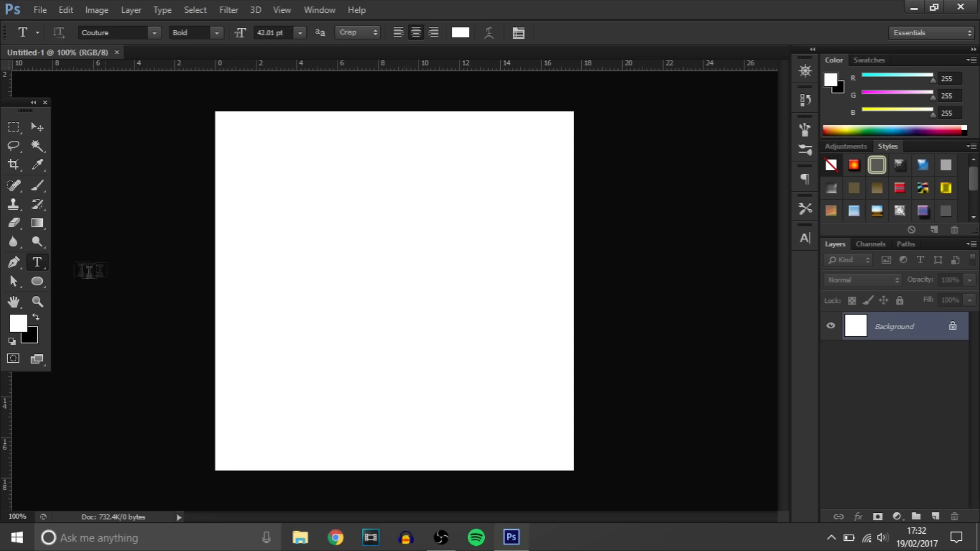
# Start a text layer at canvas centre and set the text colour to black
pyautogui.click(375, 289)
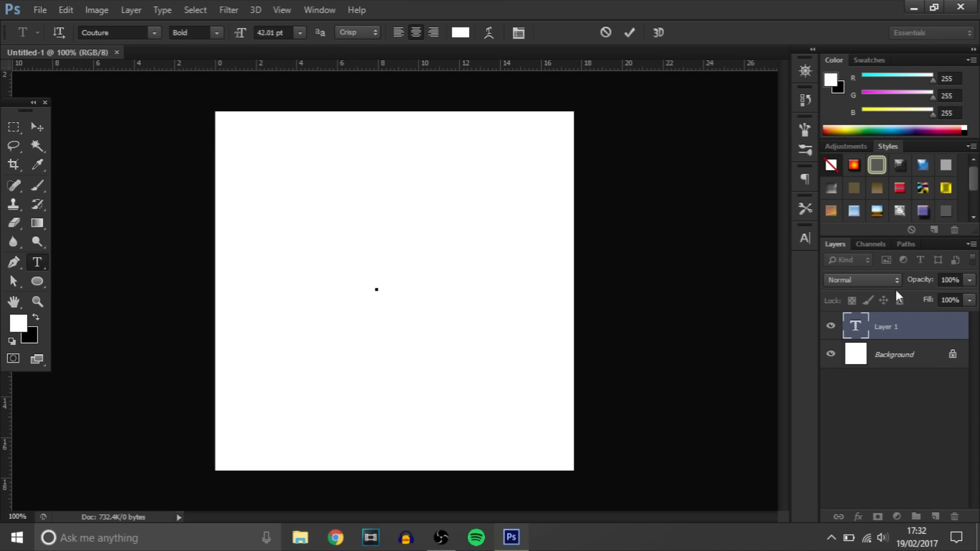
pyautogui.click(375, 290)
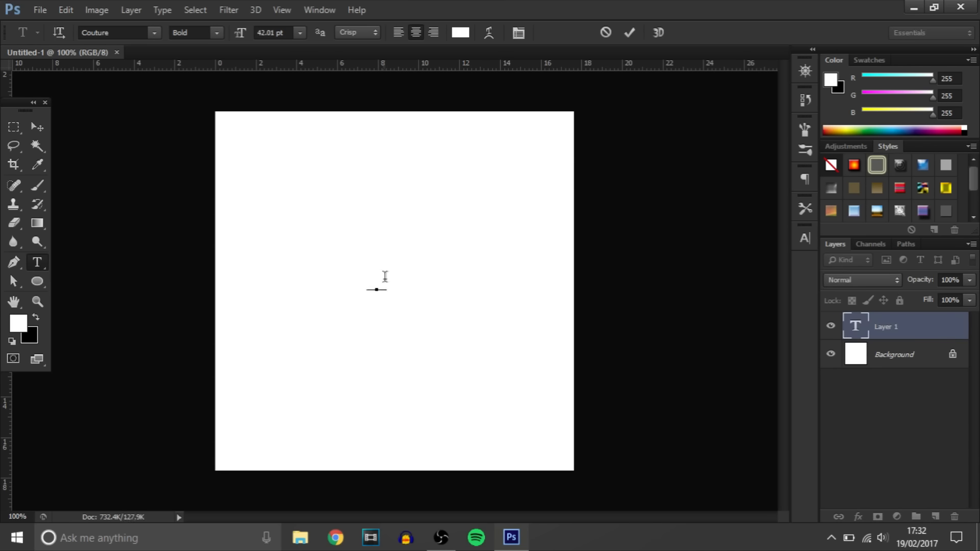
pyautogui.click(458, 32)
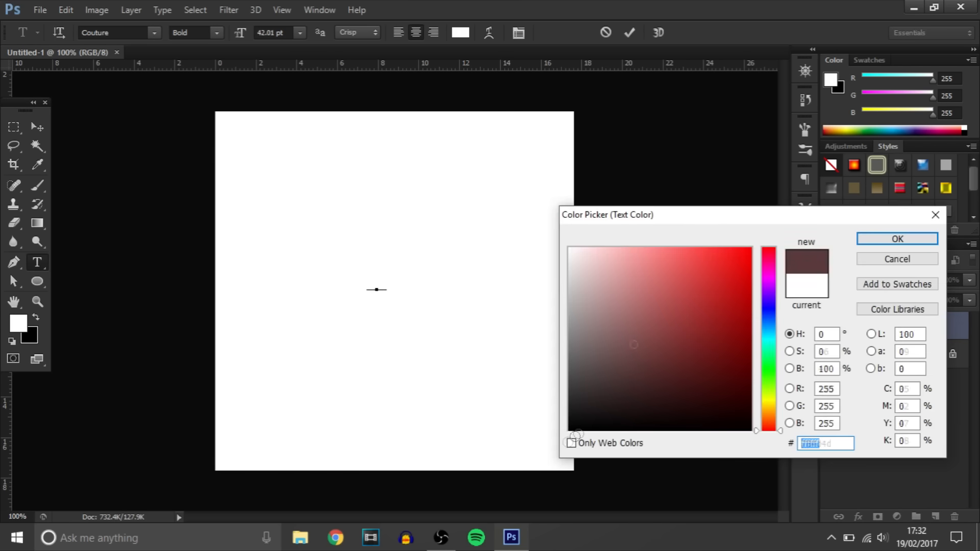
pyautogui.click(896, 239)
pyautogui.write('T')
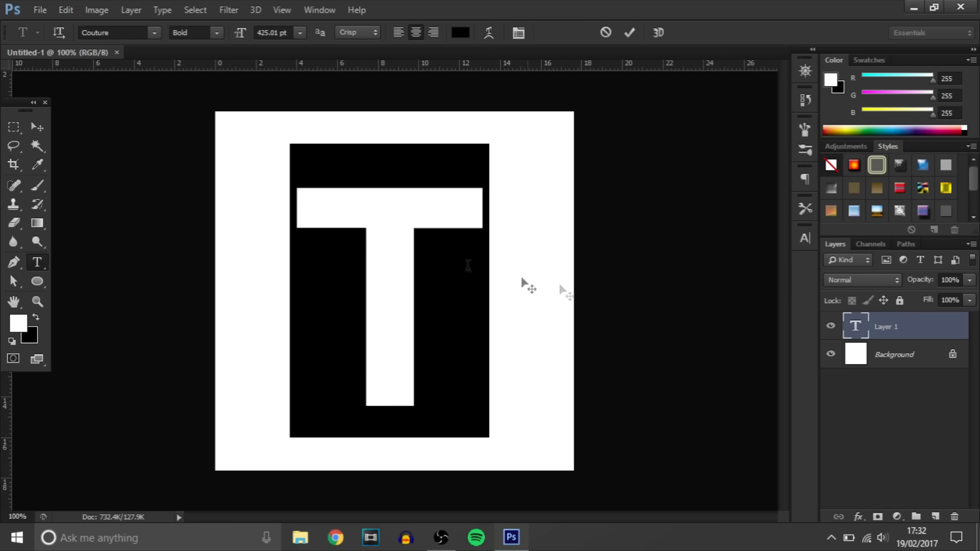
# Try Danger Flight, then set the T's font to Evogria
pyautogui.click(109, 32)
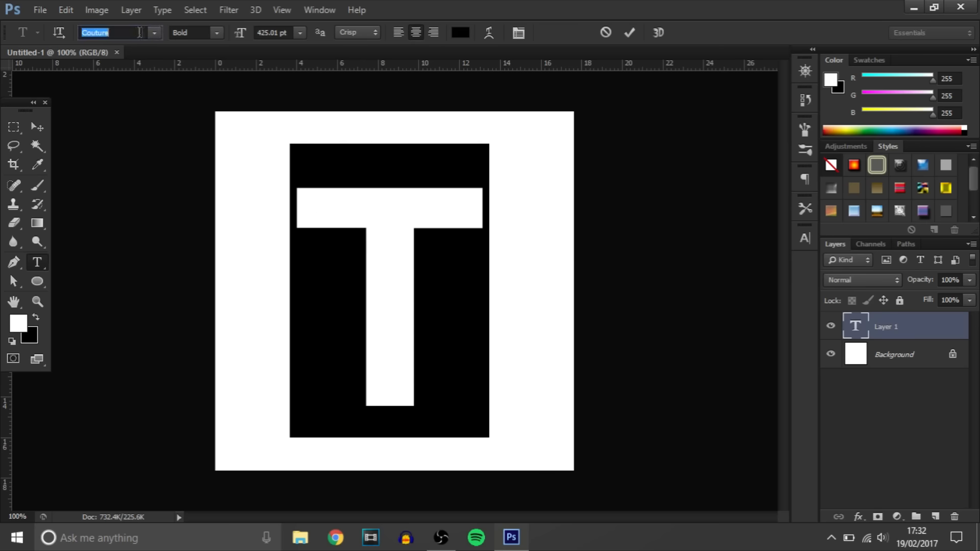
pyautogui.click(154, 33)
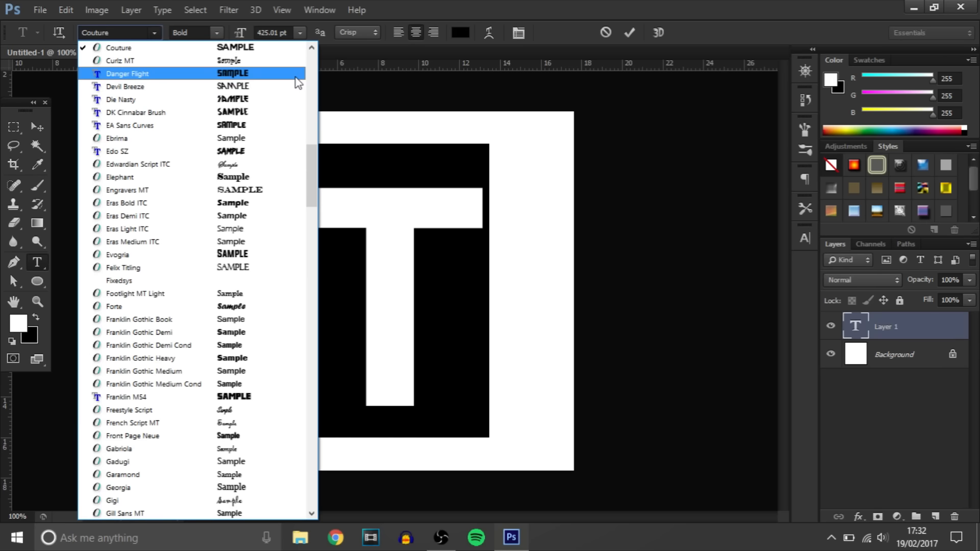
pyautogui.click(127, 73)
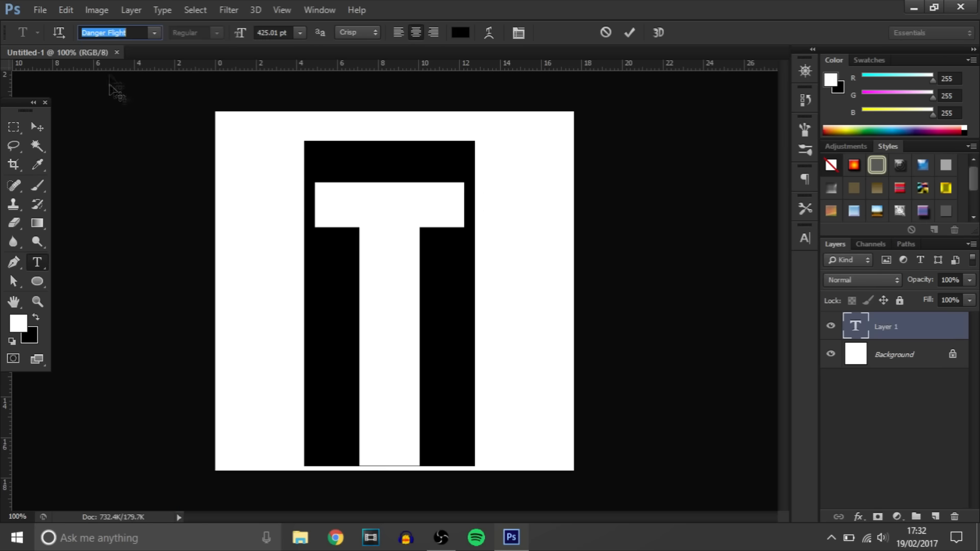
pyautogui.click(154, 32)
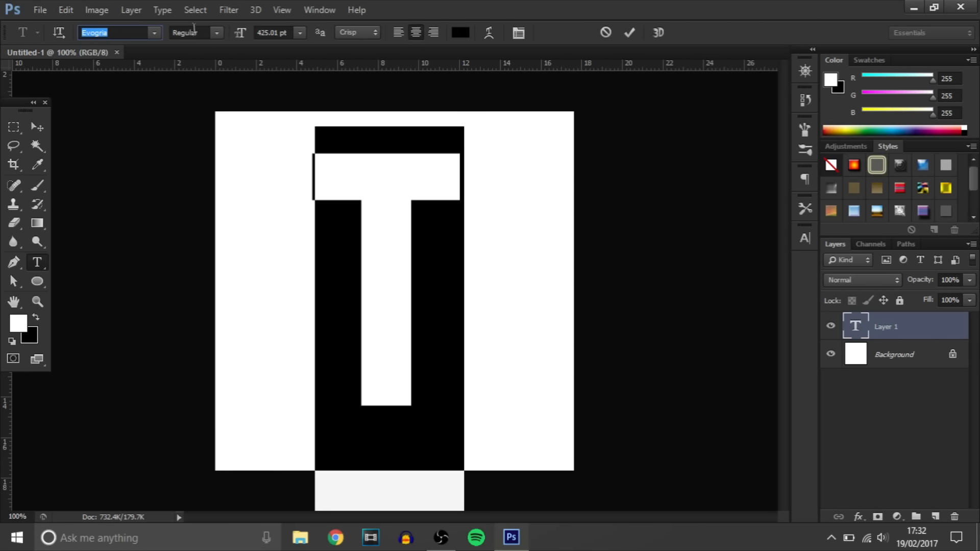
pyautogui.click(155, 33)
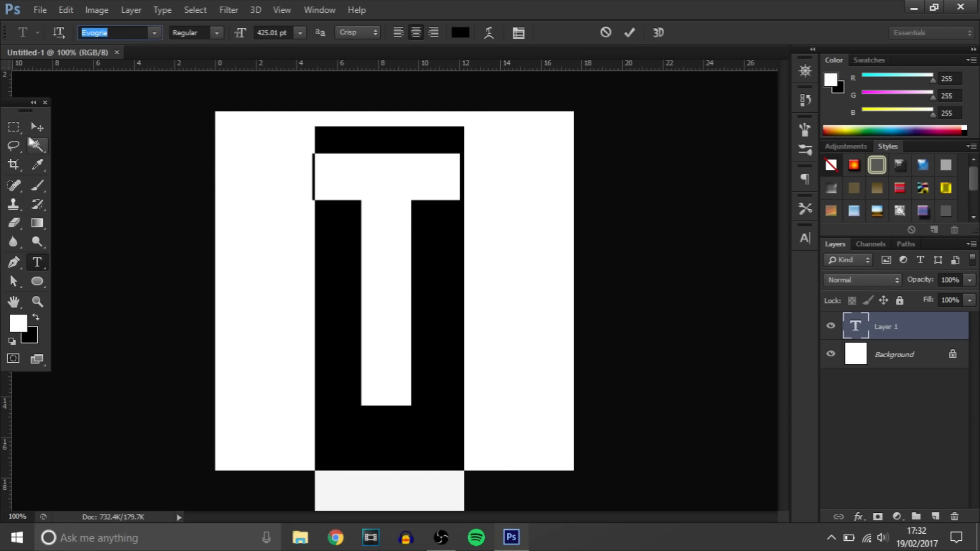
# Commit the T and skew it about -13° by lowering its left side
pyautogui.click(38, 127)
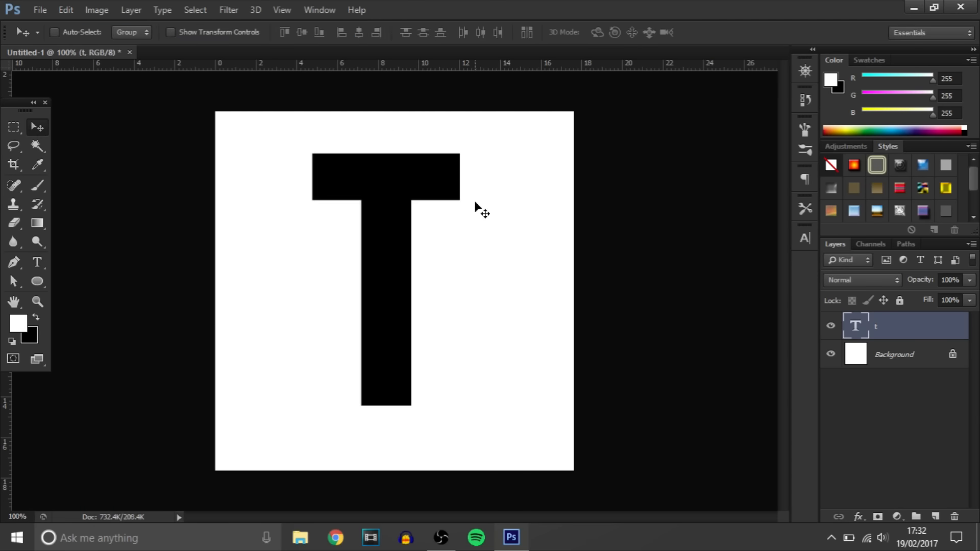
pyautogui.moveTo(473, 211)
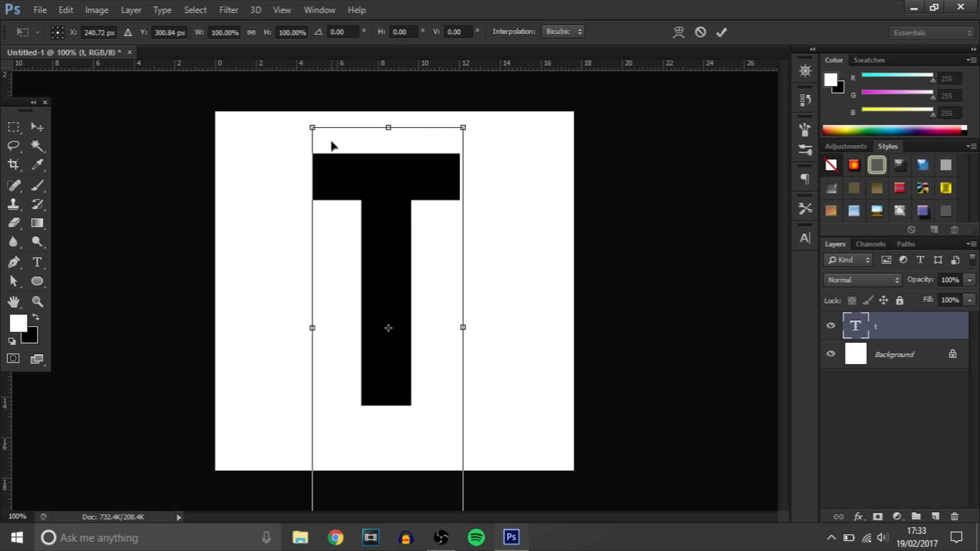
pyautogui.moveTo(313, 129)
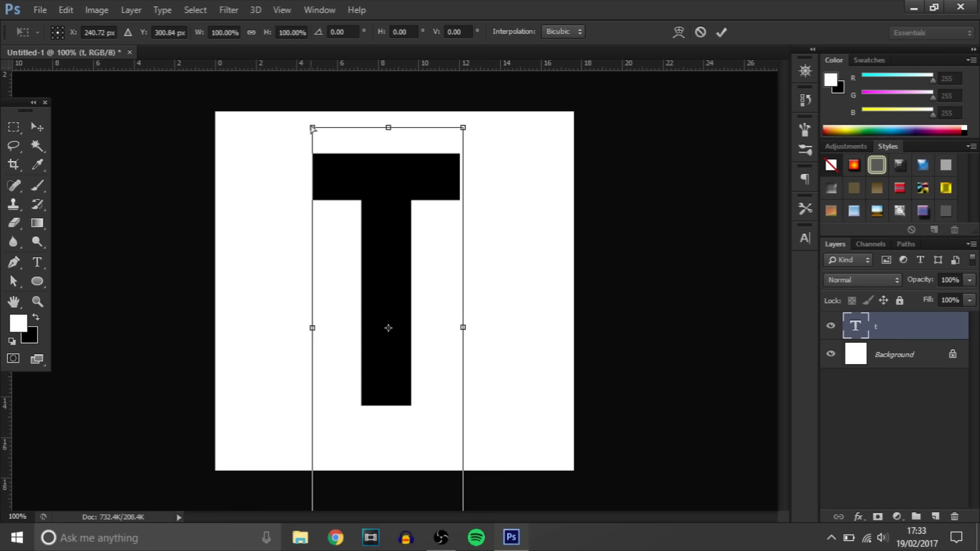
pyautogui.moveTo(312, 128); pyautogui.dragTo(312, 164)
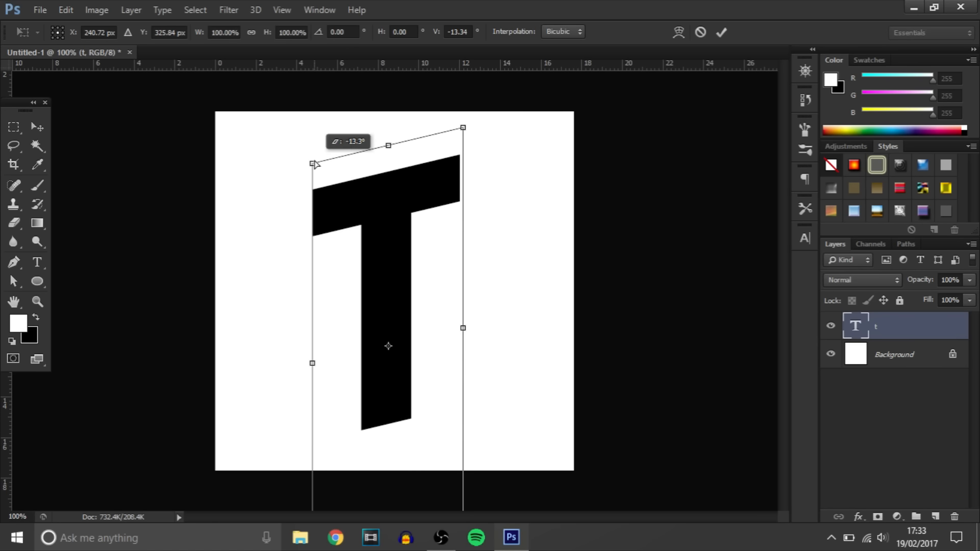
pyautogui.moveTo(466, 131)
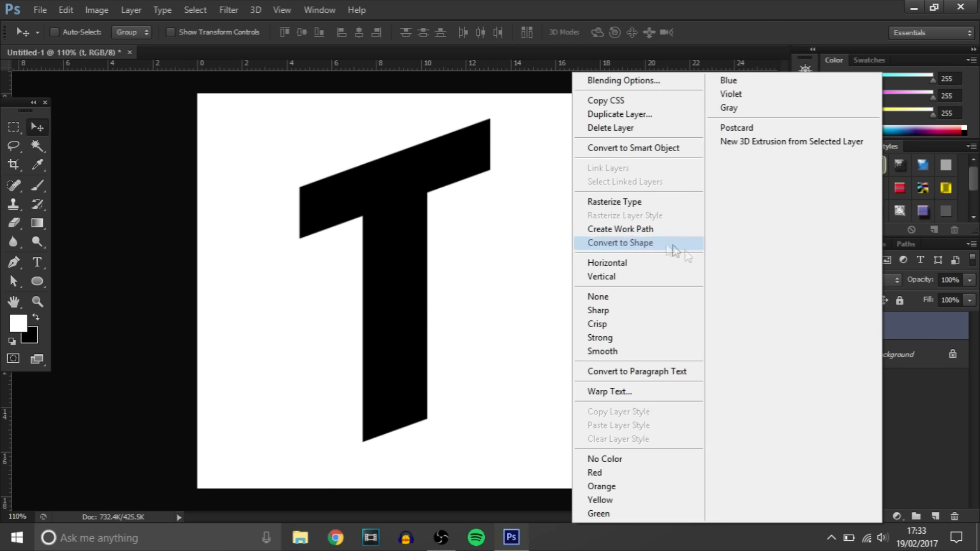
# Rasterize the skewed T text layer into pixels
pyautogui.click(229, 10)
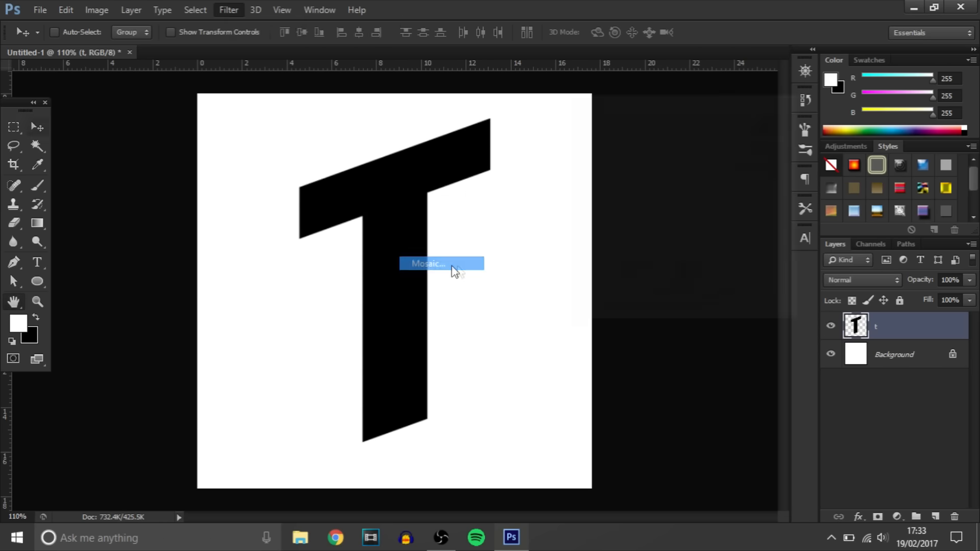
pyautogui.click(436, 264)
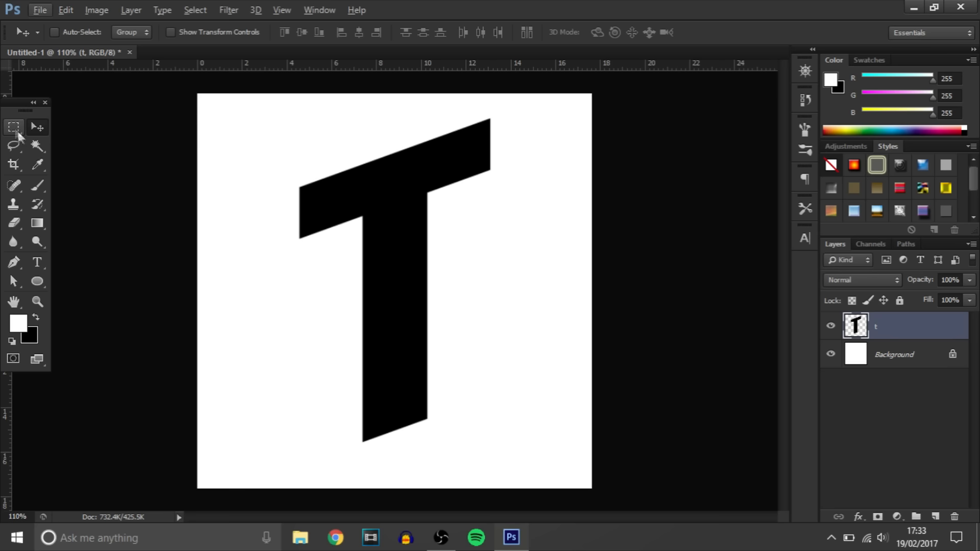
# Choose the Rectangular Marquee Tool from the marquee tool options
pyautogui.click(14, 126)
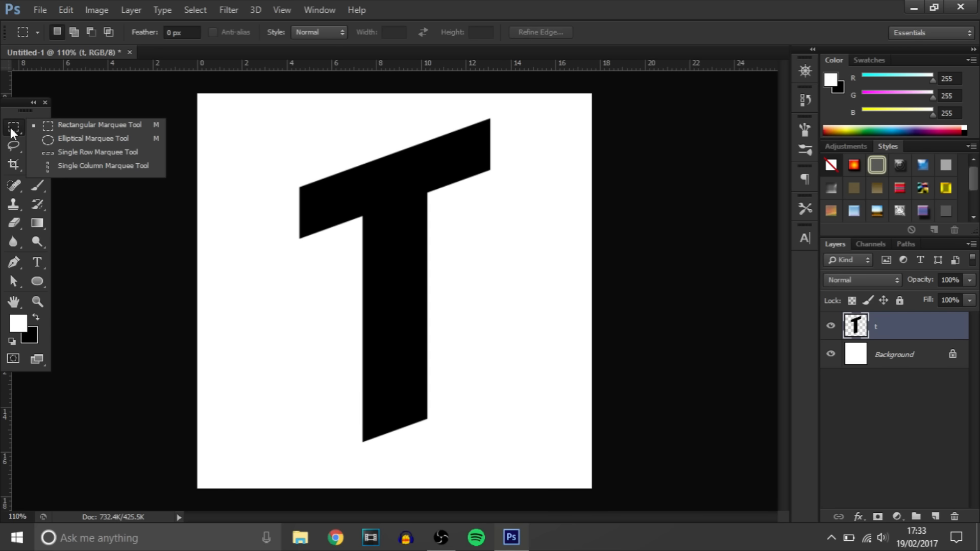
pyautogui.moveTo(73, 158)
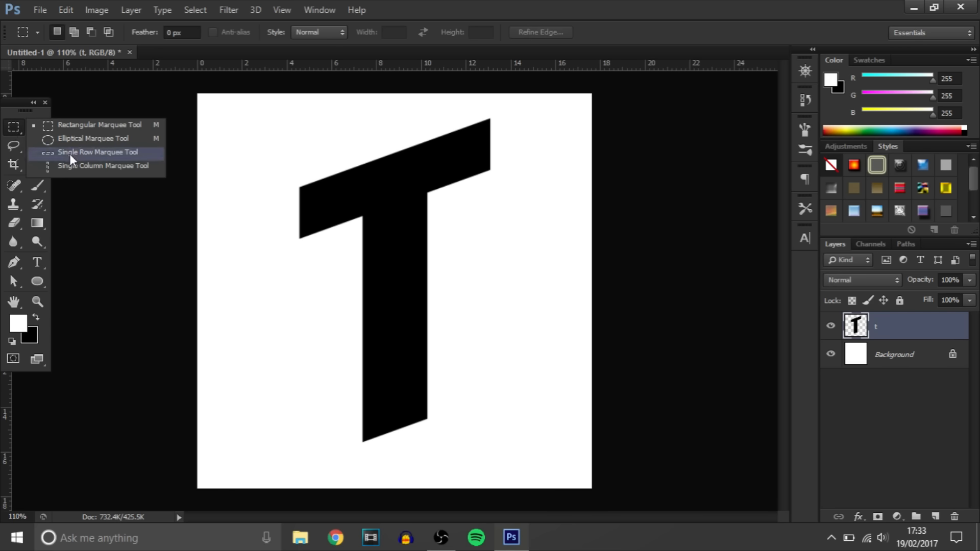
pyautogui.moveTo(88, 157)
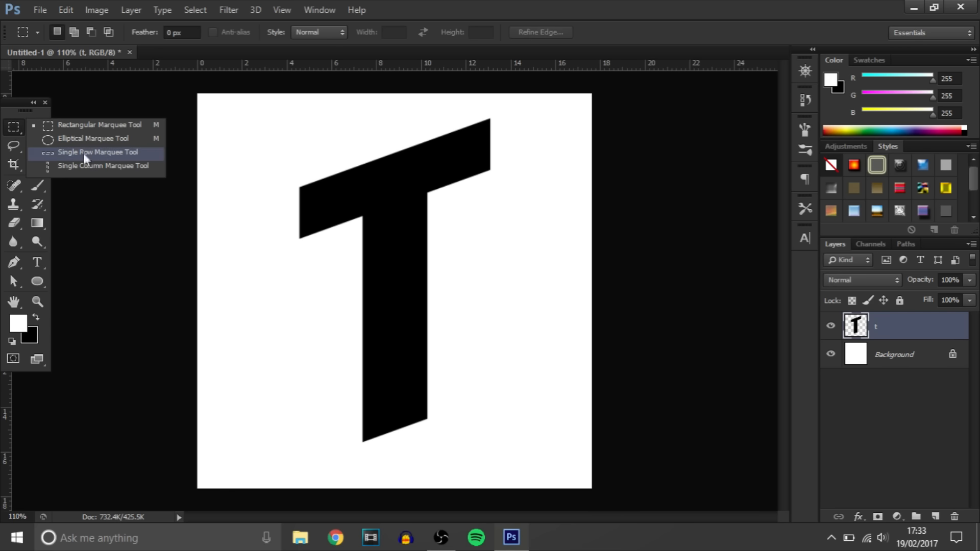
pyautogui.moveTo(90, 131)
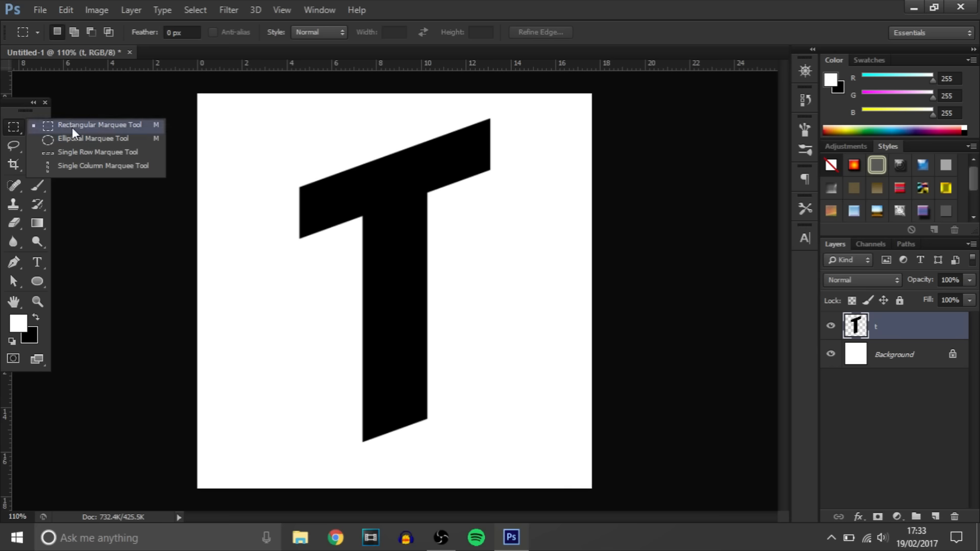
pyautogui.moveTo(353, 270); pyautogui.dragTo(414, 280)
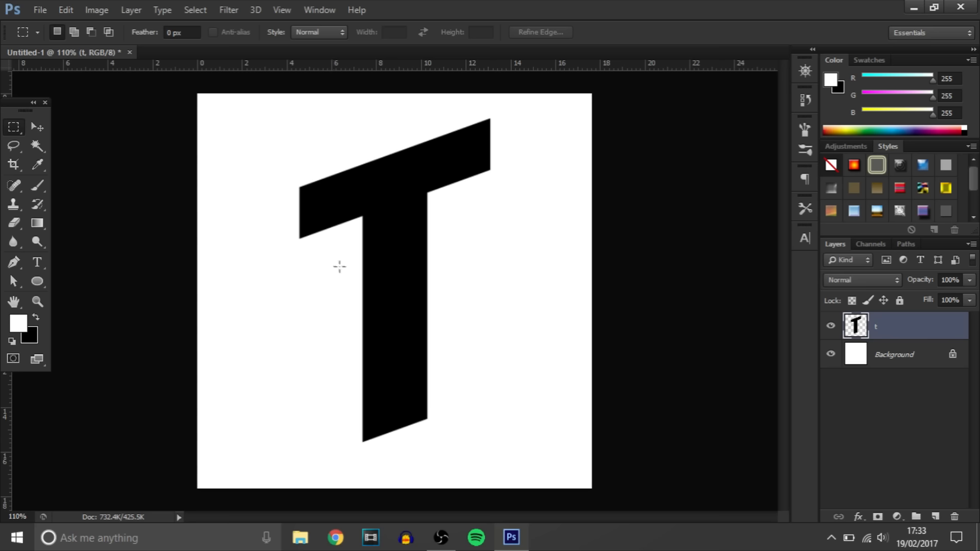
# Select a thin strip across the T's stem and slide it sideways
pyautogui.moveTo(343, 274); pyautogui.dragTo(398, 280)
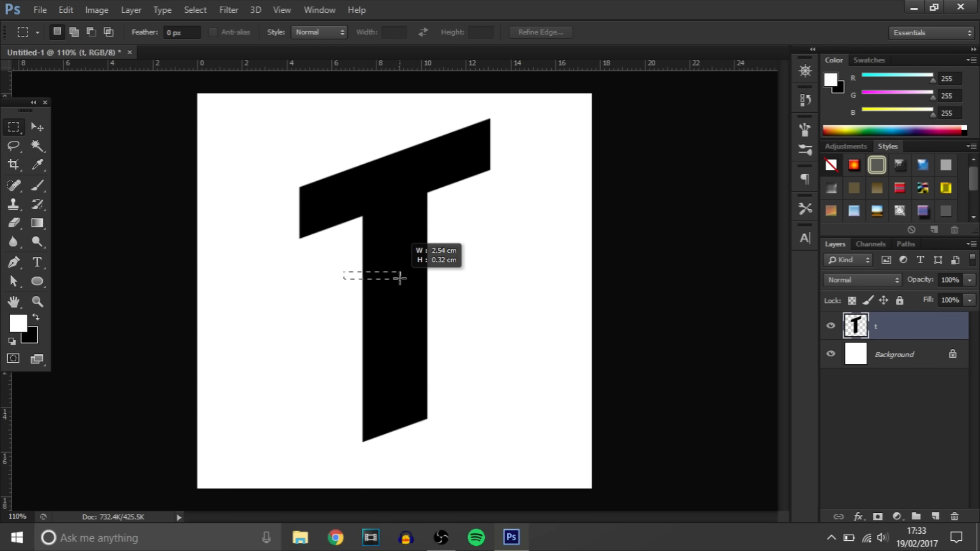
pyautogui.moveTo(343, 273); pyautogui.dragTo(456, 272)
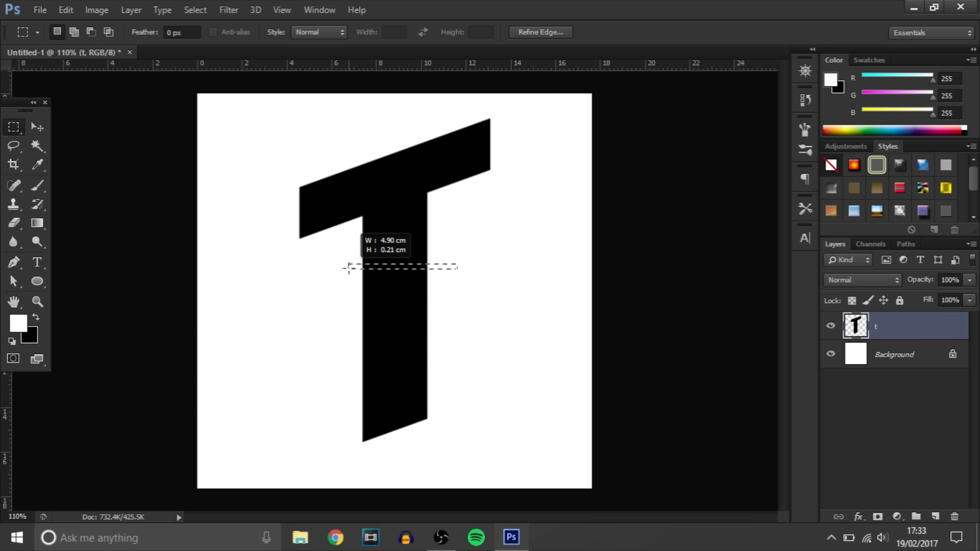
pyautogui.moveTo(347, 268); pyautogui.dragTo(397, 270)
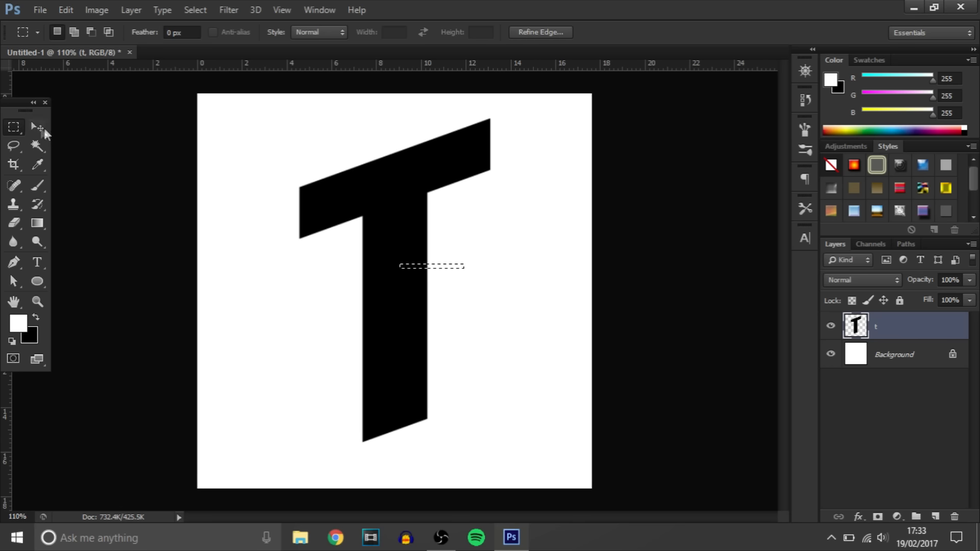
pyautogui.click(37, 126)
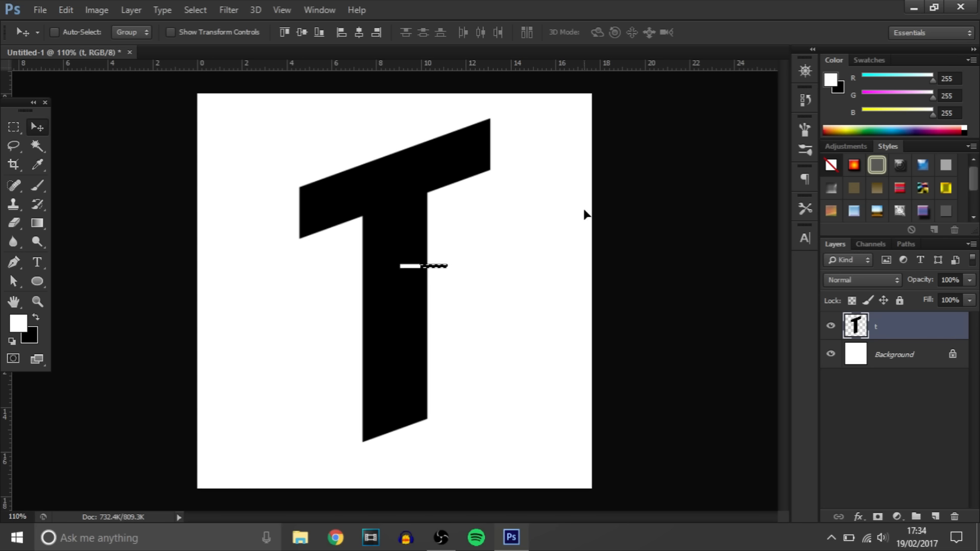
pyautogui.moveTo(424, 243)
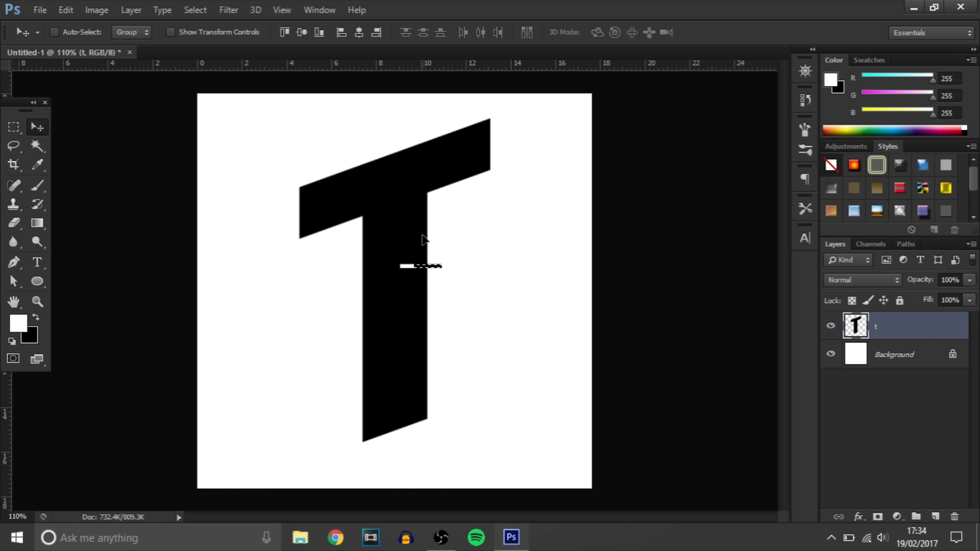
pyautogui.moveTo(428, 283)
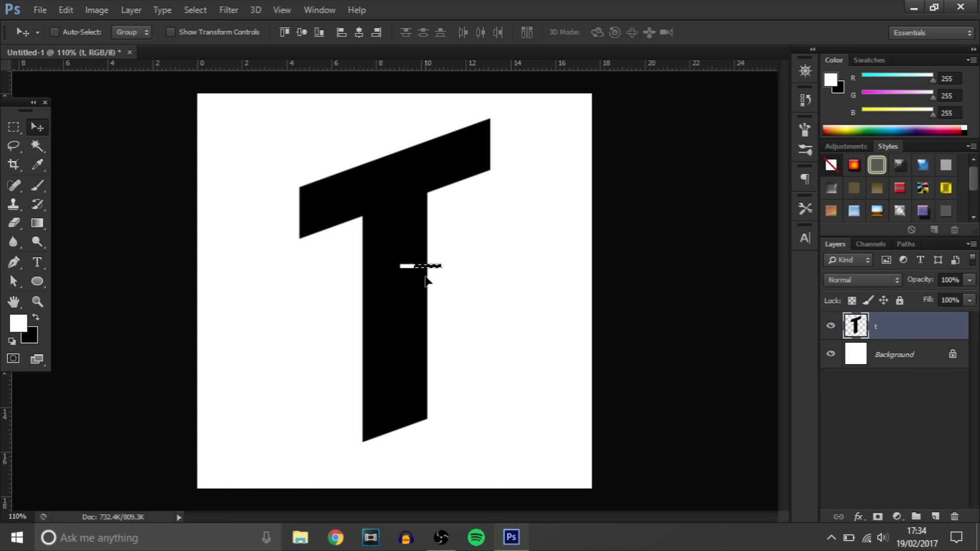
pyautogui.moveTo(139, 197)
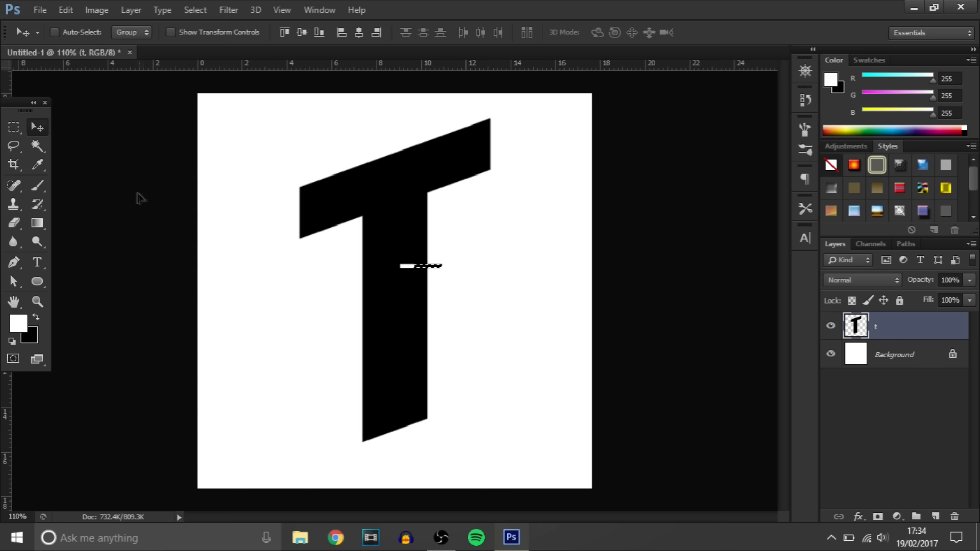
# Select two more stem strips and shift each sideways with the Move tool
pyautogui.click(13, 127)
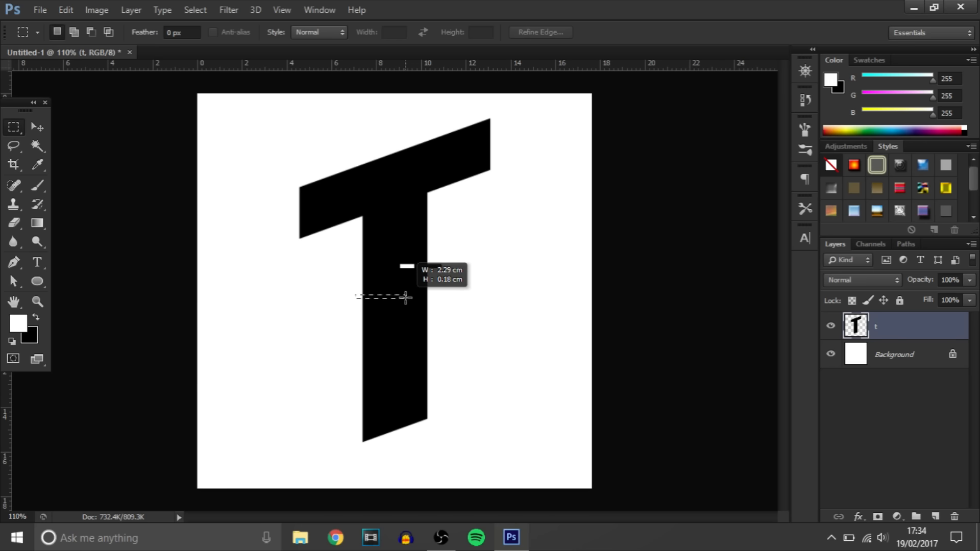
pyautogui.click(38, 126)
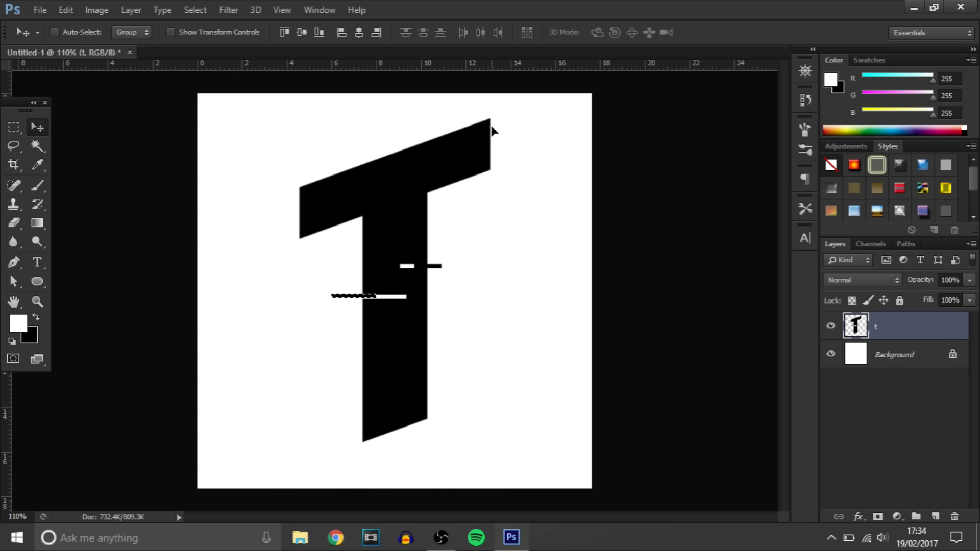
pyautogui.moveTo(443, 186)
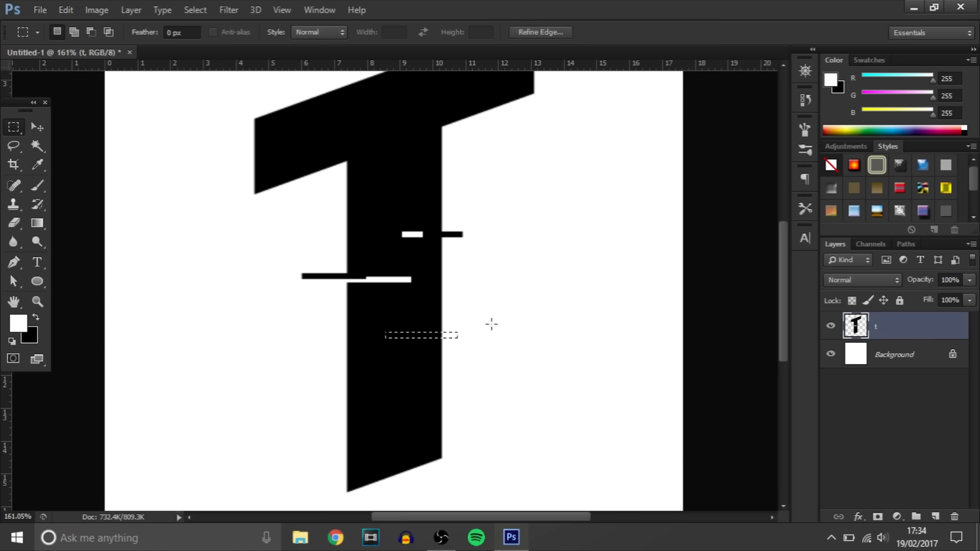
pyautogui.click(37, 126)
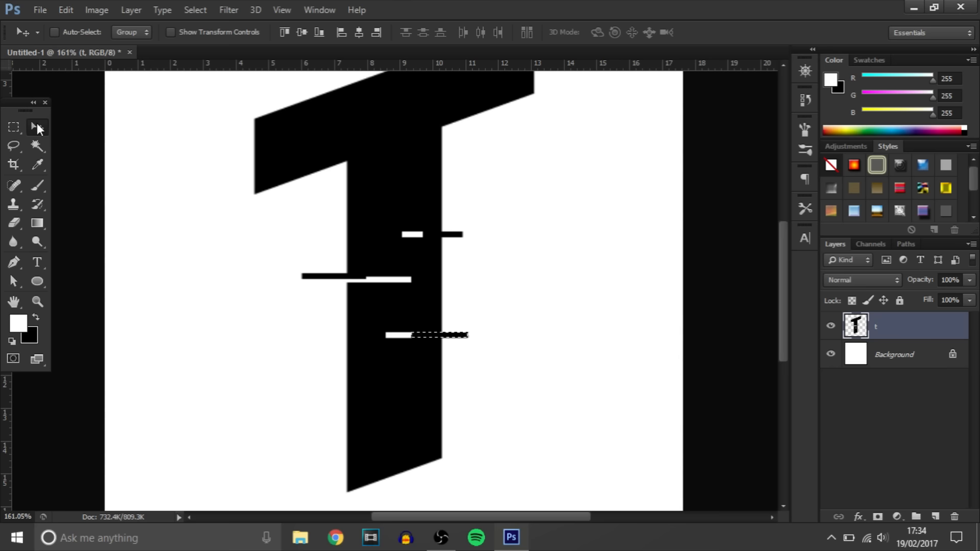
# Glance at the Filter menu, then deselect the third shifted strip
pyautogui.click(228, 10)
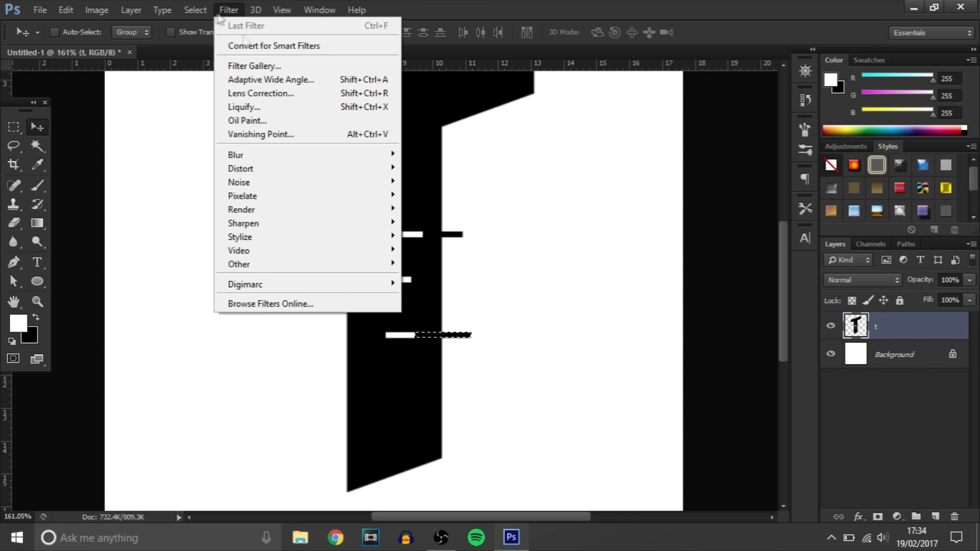
pyautogui.moveTo(260, 168)
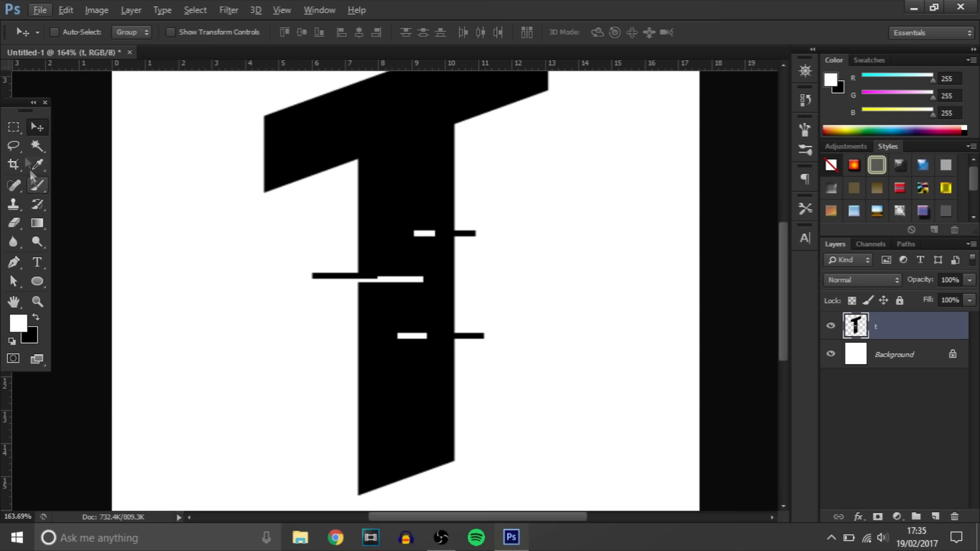
# Select and shift more strips sideways across the crossbar and lower stem
pyautogui.click(12, 126)
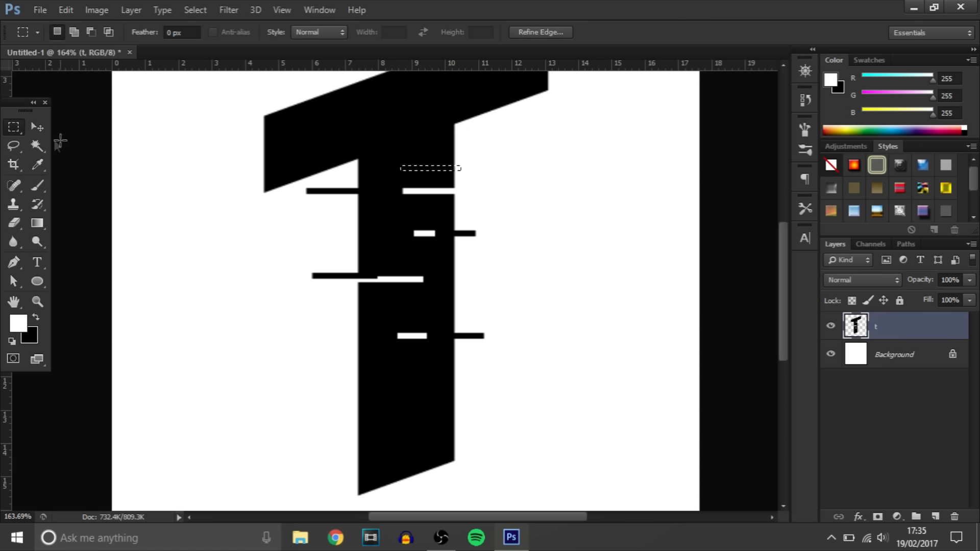
pyautogui.click(38, 126)
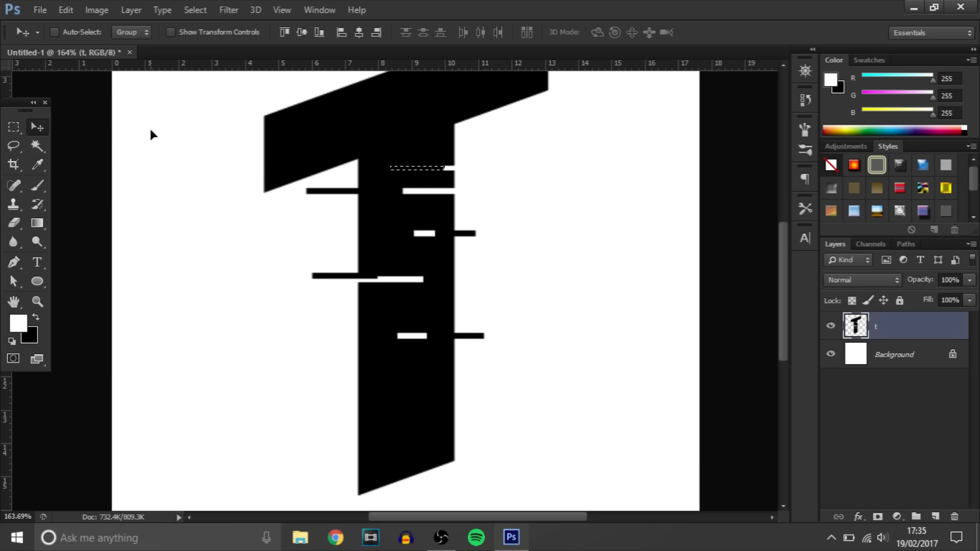
pyautogui.click(13, 128)
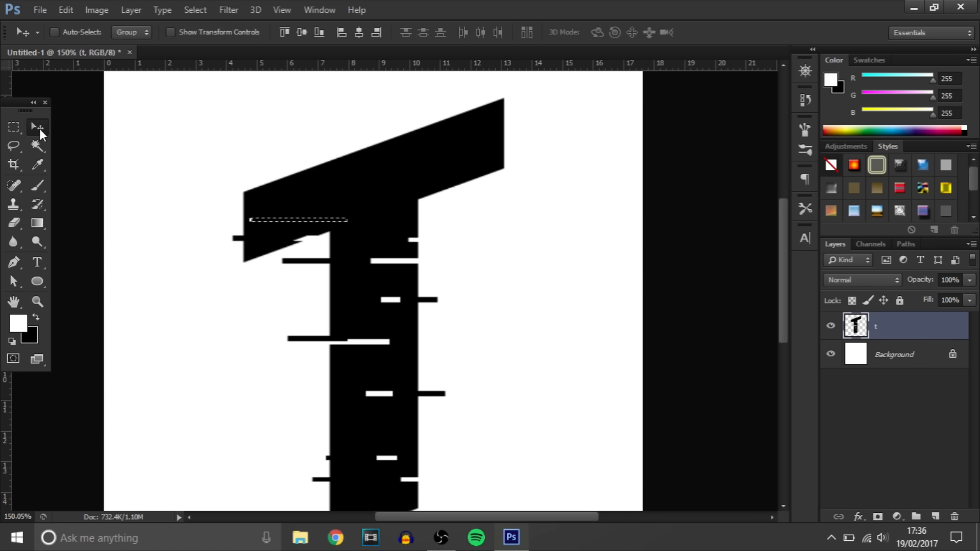
pyautogui.moveTo(387, 199); pyautogui.dragTo(473, 200)
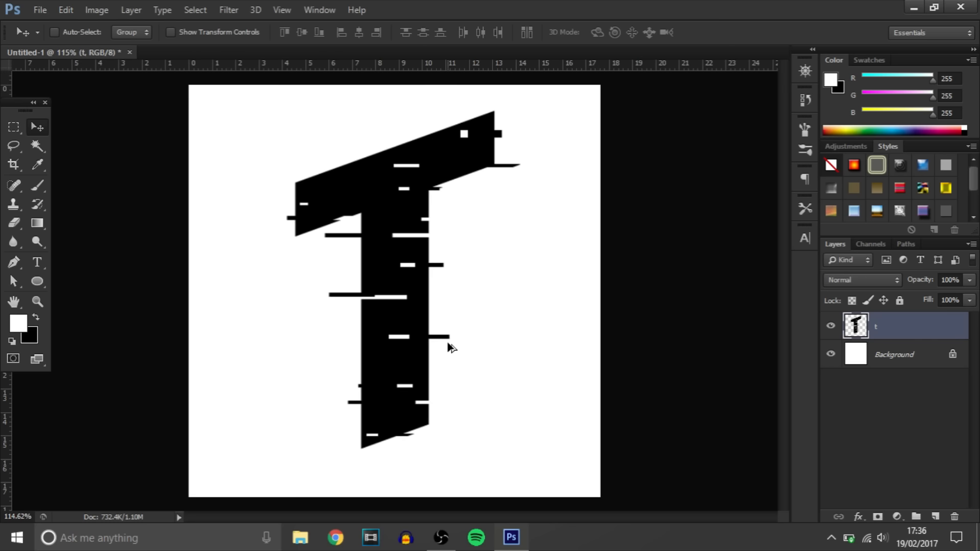
pyautogui.moveTo(462, 354)
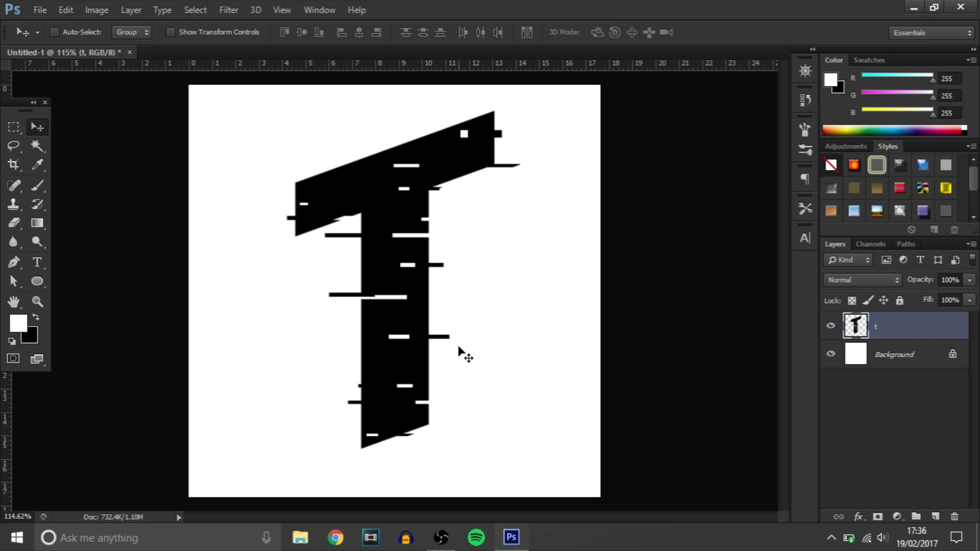
# Duplicate the glitched T layer and give a copy a red Color Overlay
pyautogui.press('ctrl+j')
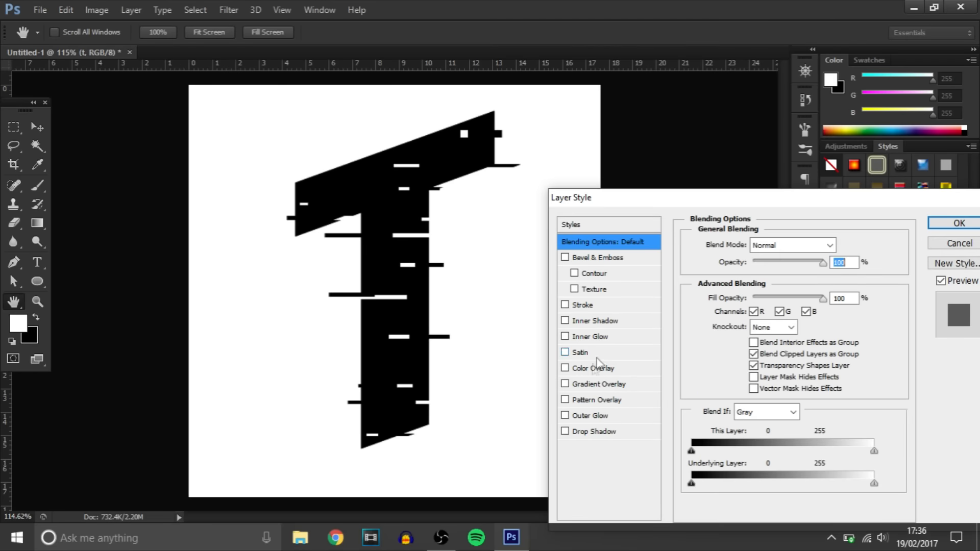
pyautogui.click(565, 368)
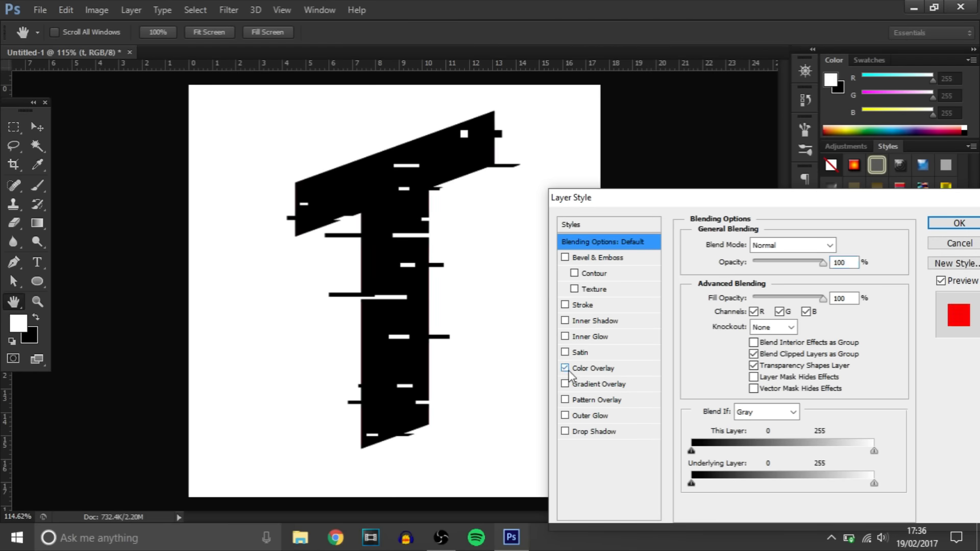
pyautogui.click(959, 223)
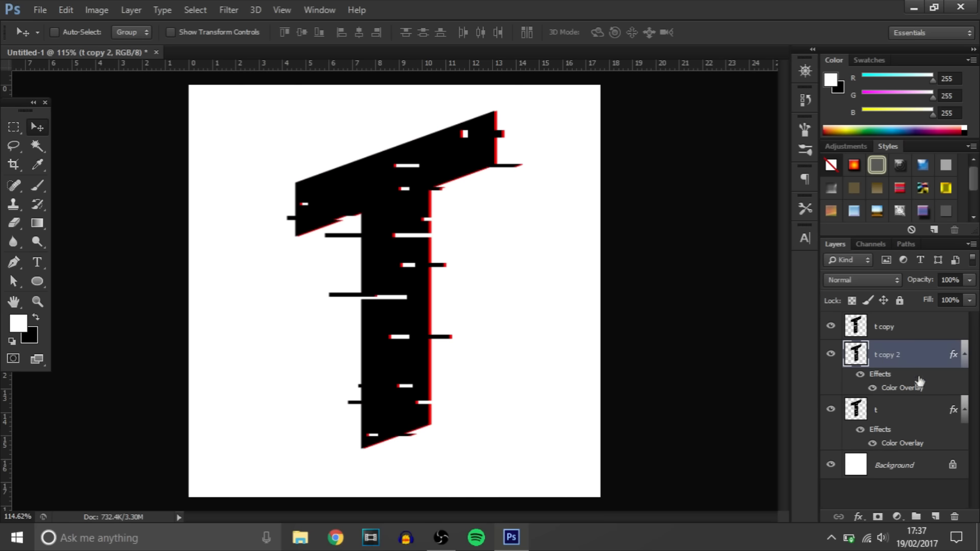
# Give layer 't copy 2' a cyan Color Overlay effect
pyautogui.doubleClick(901, 387)
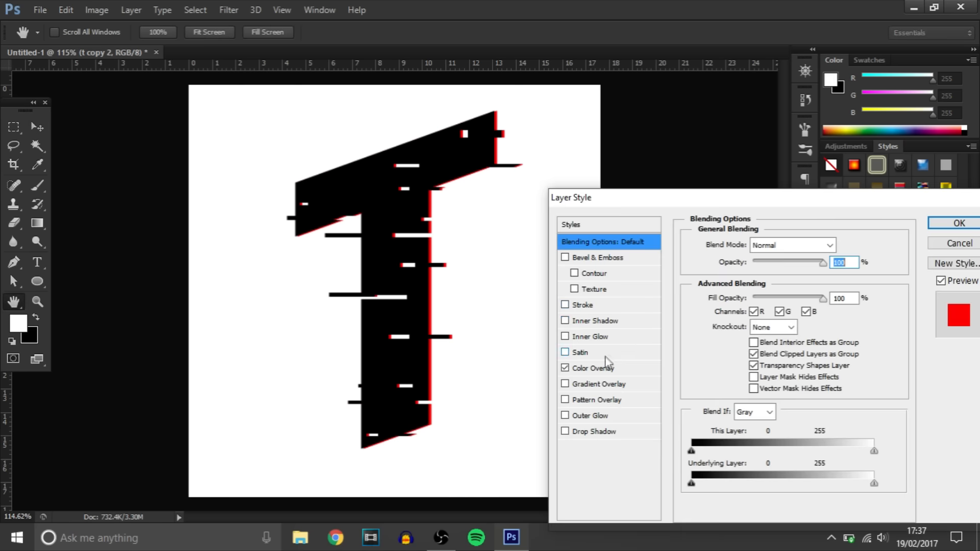
pyautogui.click(959, 315)
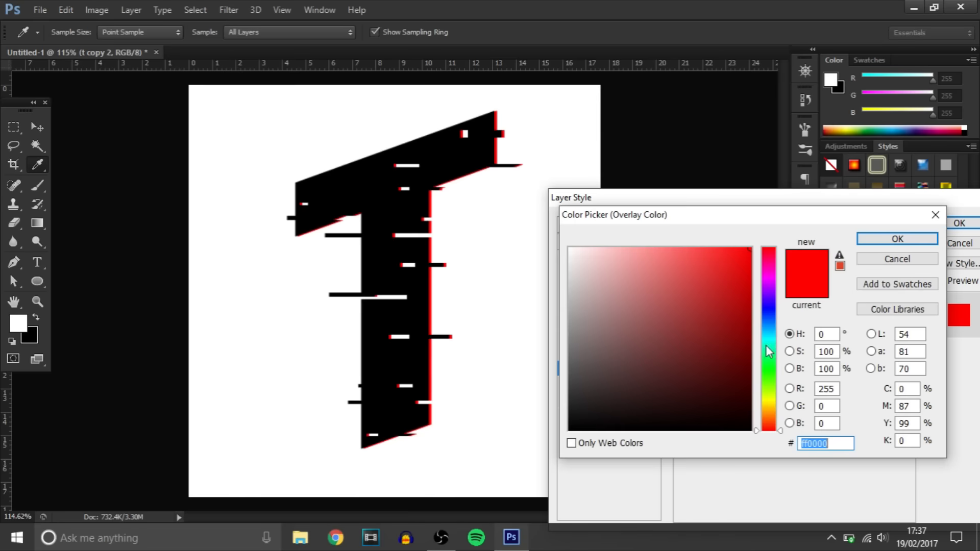
pyautogui.click(896, 238)
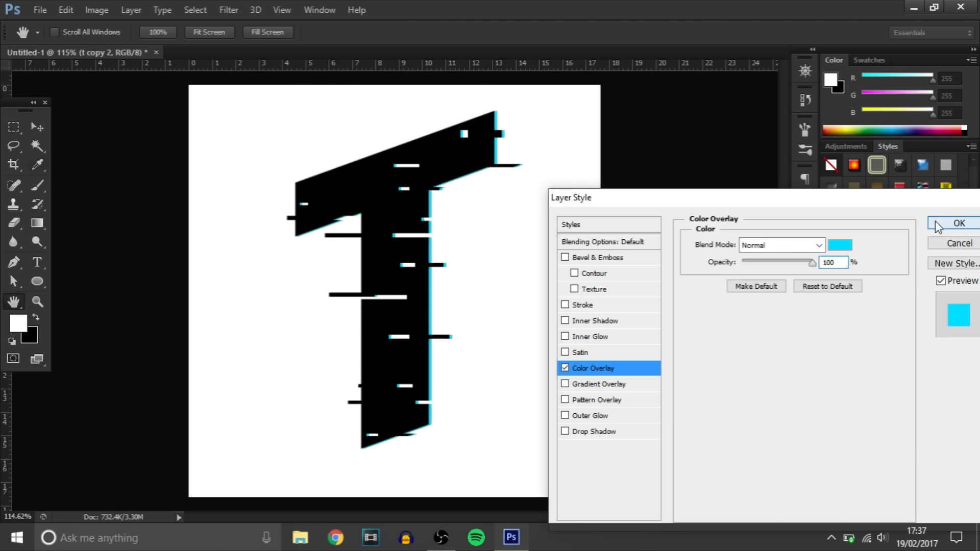
pyautogui.click(959, 222)
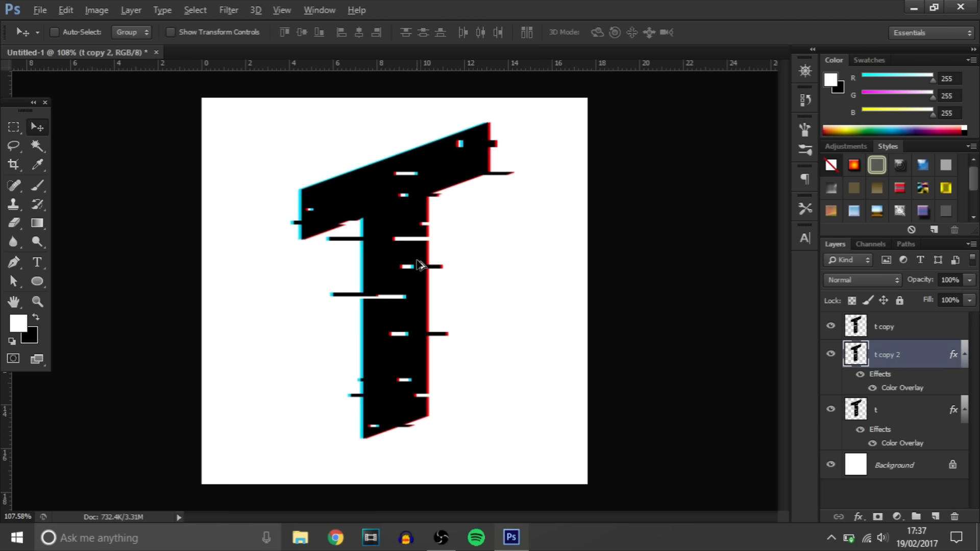
pyautogui.moveTo(742, 306)
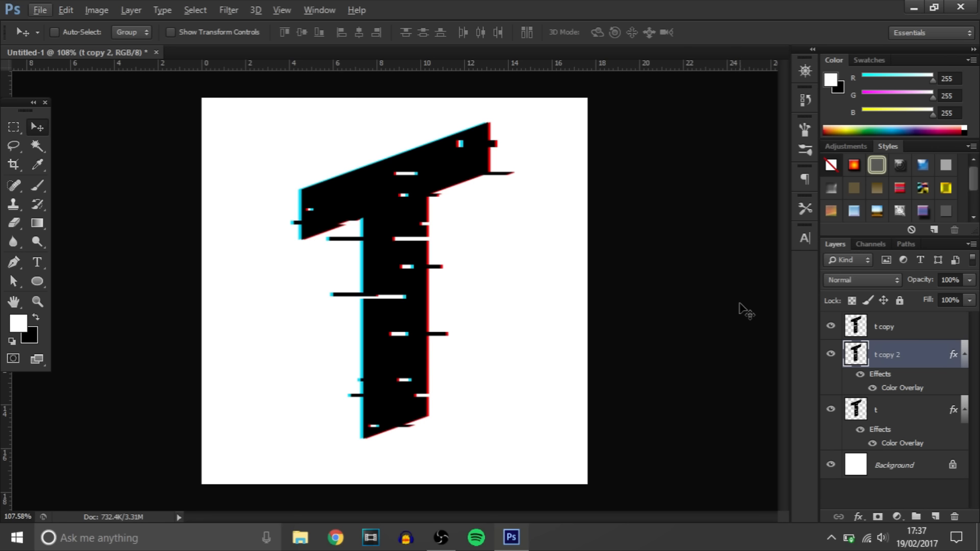
pyautogui.moveTo(438, 328)
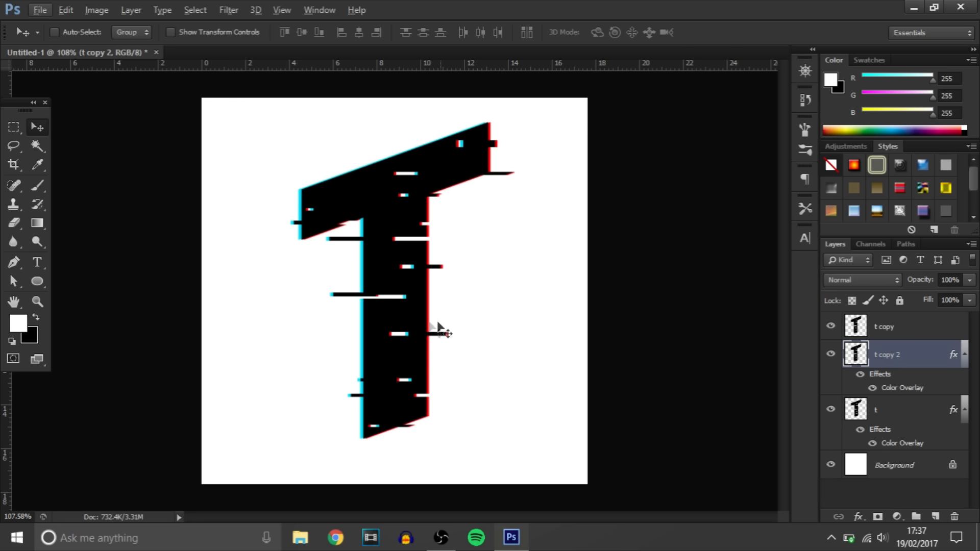
pyautogui.moveTo(433, 328)
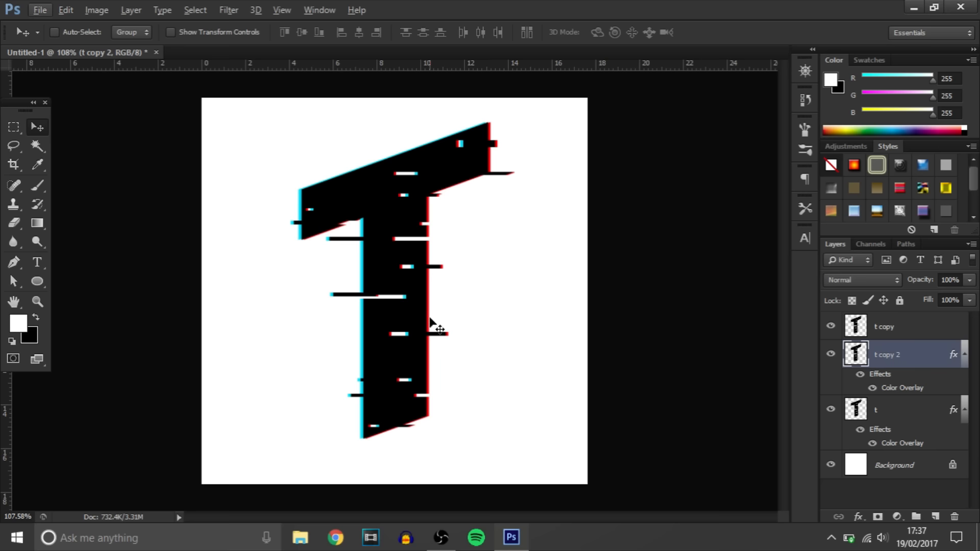
pyautogui.moveTo(382, 338)
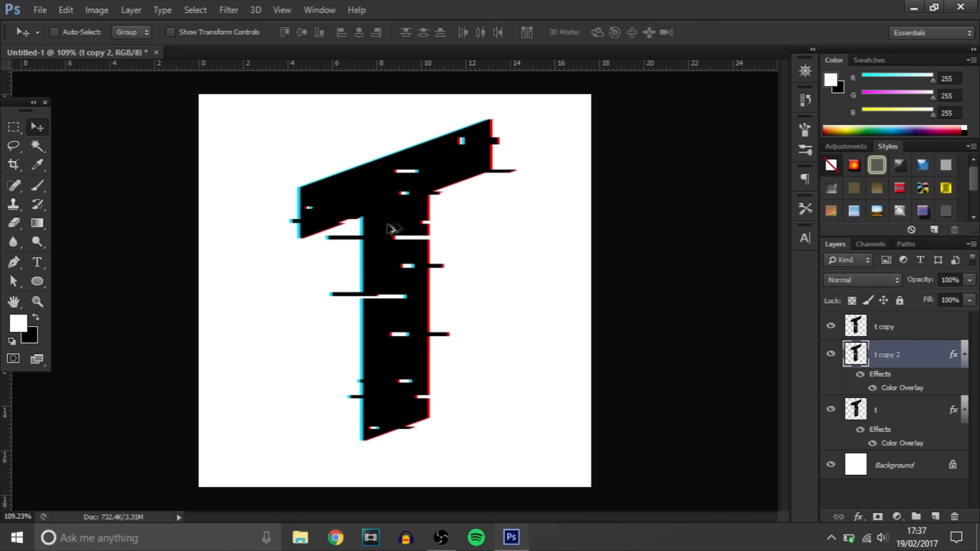
pyautogui.moveTo(420, 405)
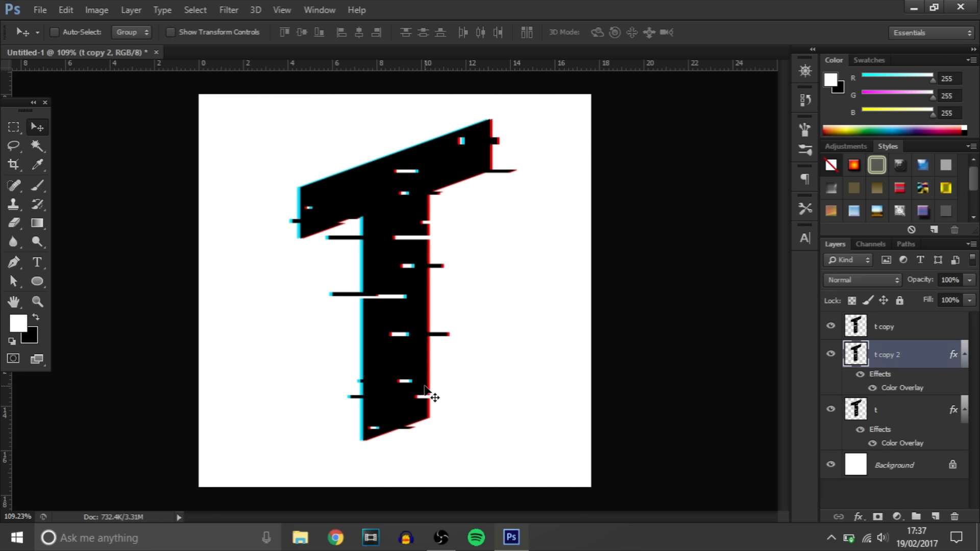
pyautogui.moveTo(436, 358)
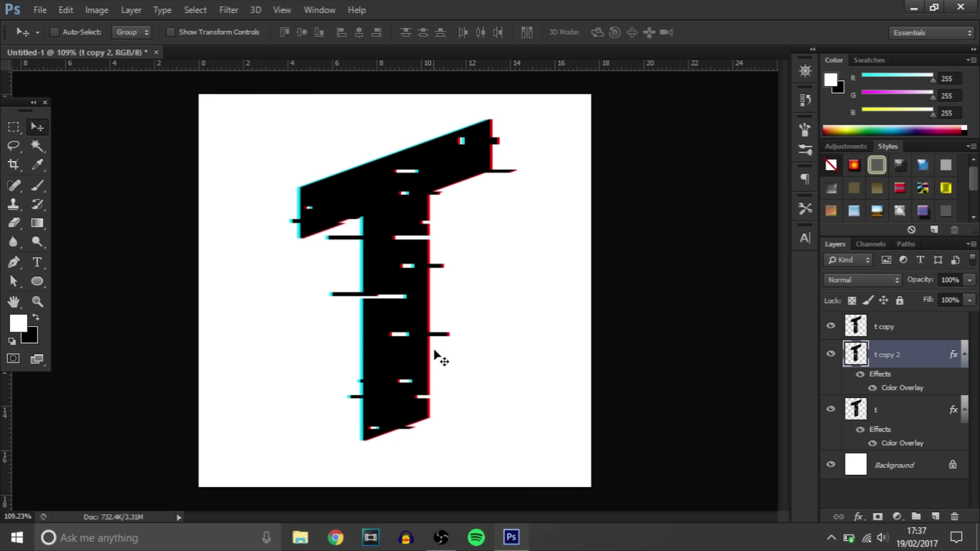
pyautogui.moveTo(424, 349)
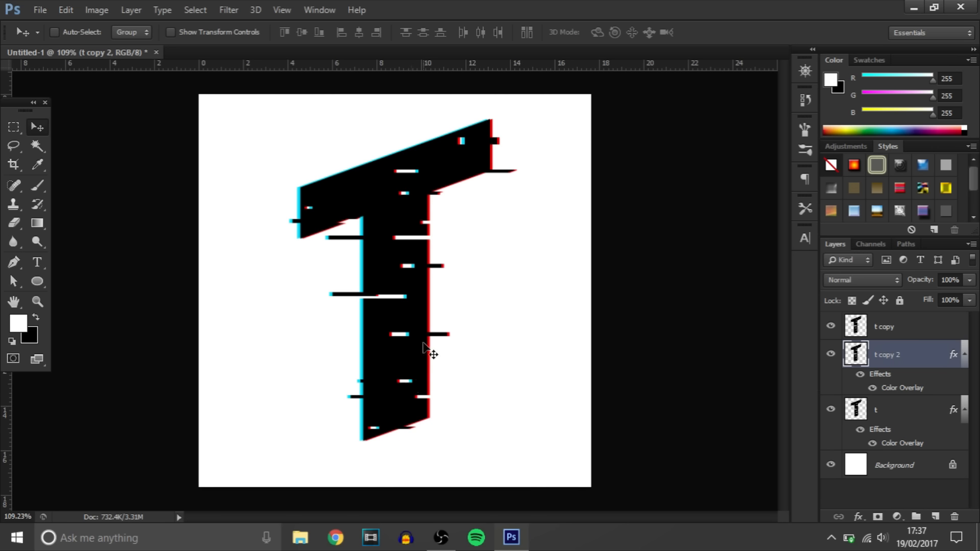